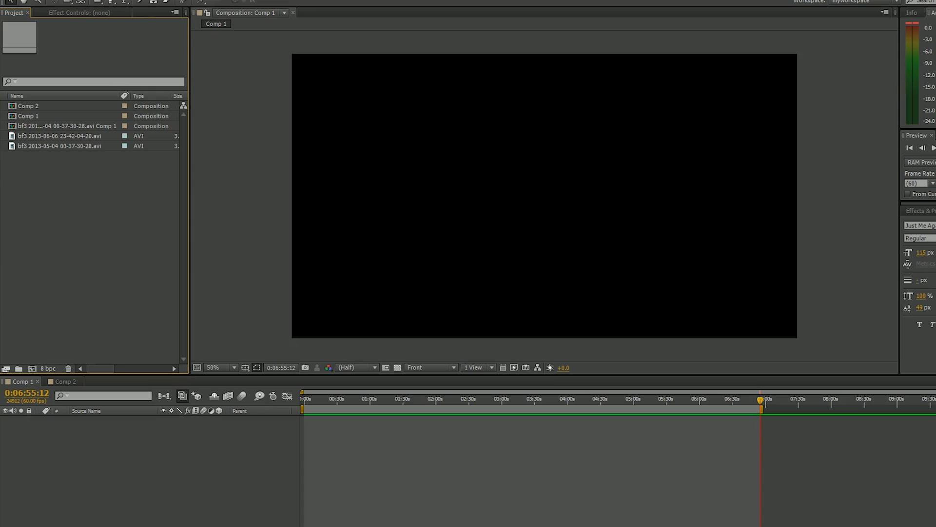
{"action": "double_click", "coordinate": [59, 135]}
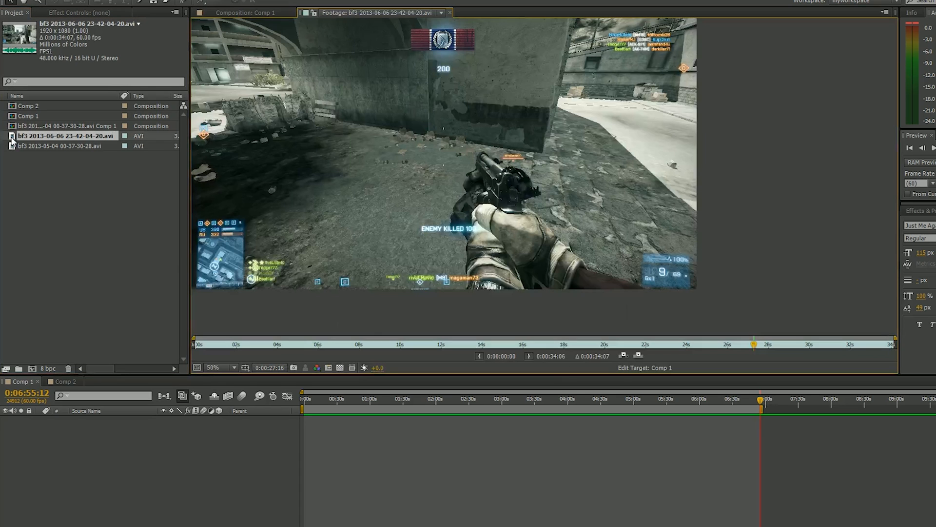
{"action": "left_click", "coordinate": [732, 343]}
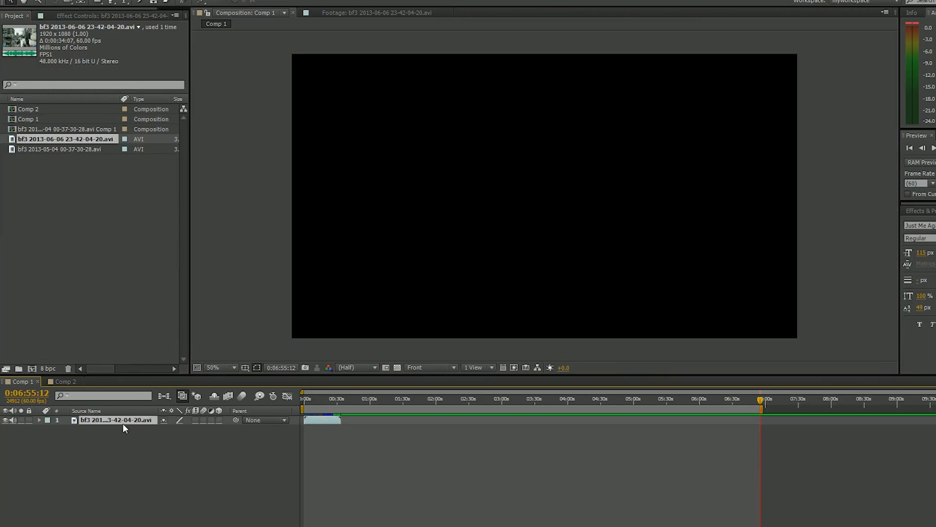
{"action": "left_click", "coordinate": [332, 399]}
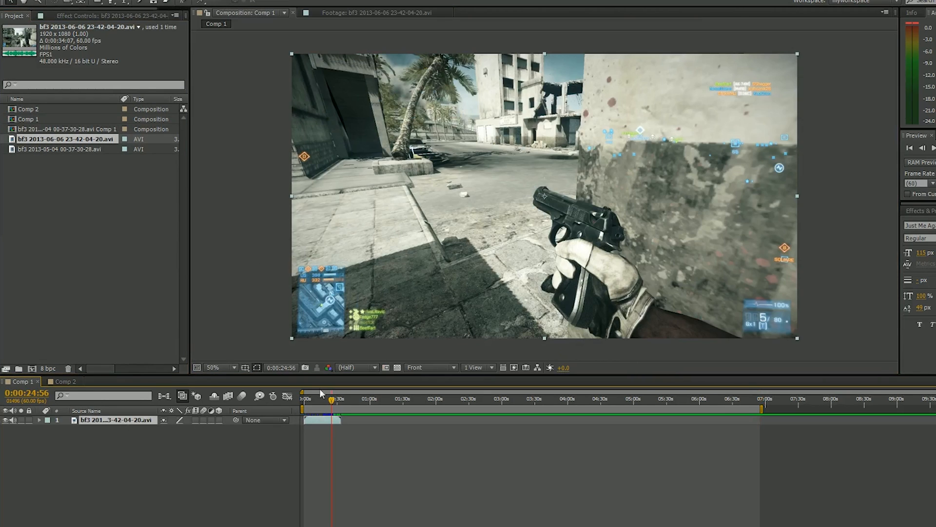
{"action": "left_click_drag", "start_coordinate": [330, 400], "coordinate": [327, 400]}
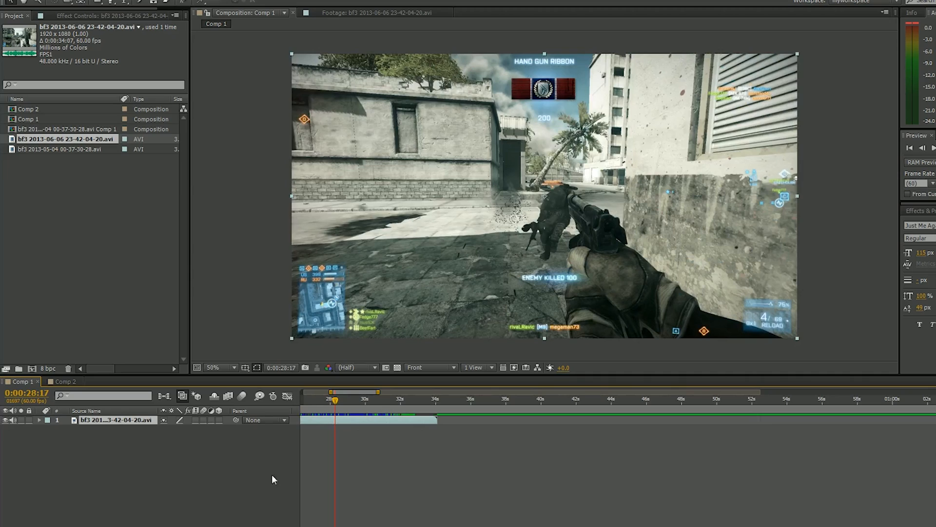
{"action": "mouse_move", "coordinate": [201, 442]}
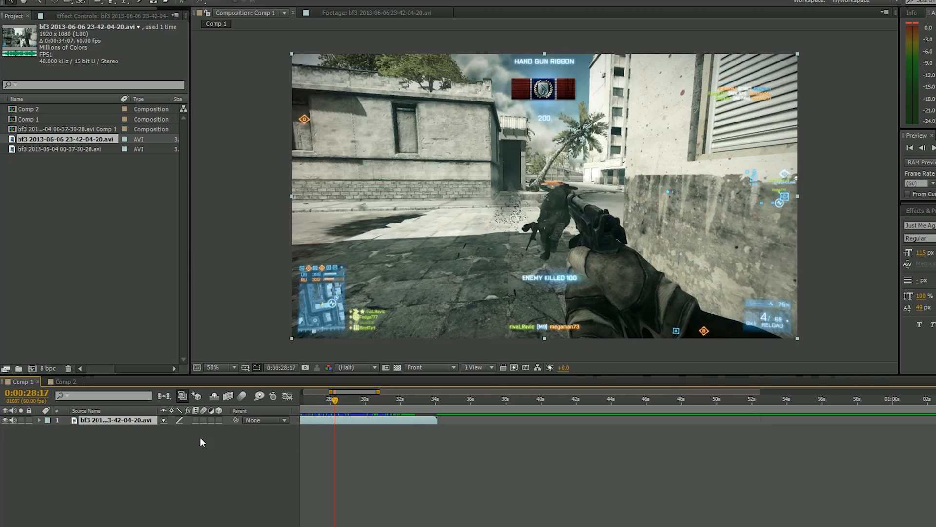
Enable time remapping on the gameplay layer and find where the slow motion should start.
{"action": "right_click", "coordinate": [116, 419]}
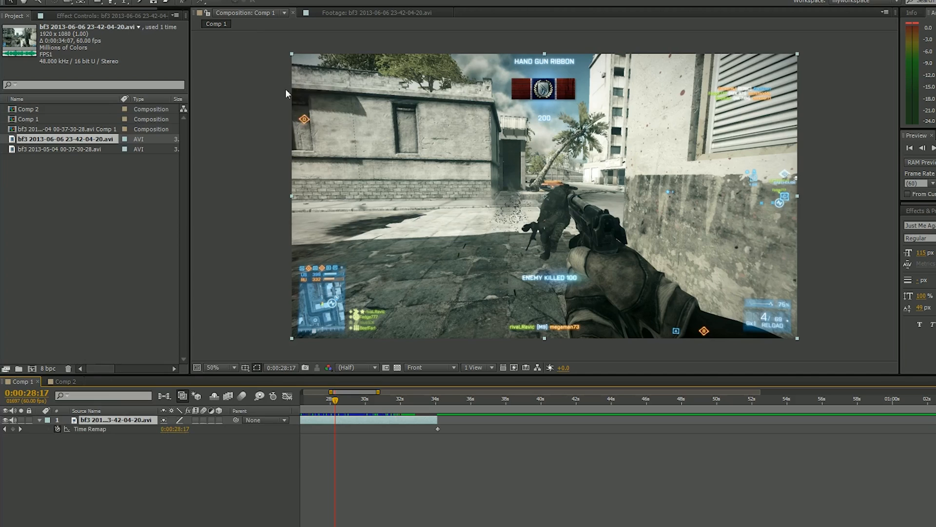
{"action": "left_click_drag", "start_coordinate": [335, 399], "coordinate": [327, 399]}
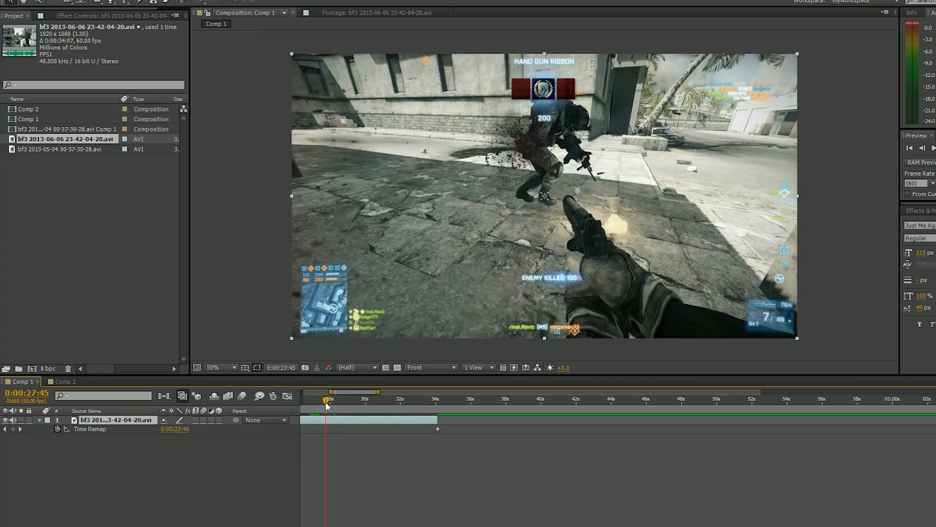
{"action": "left_click_drag", "start_coordinate": [326, 400], "coordinate": [323, 400]}
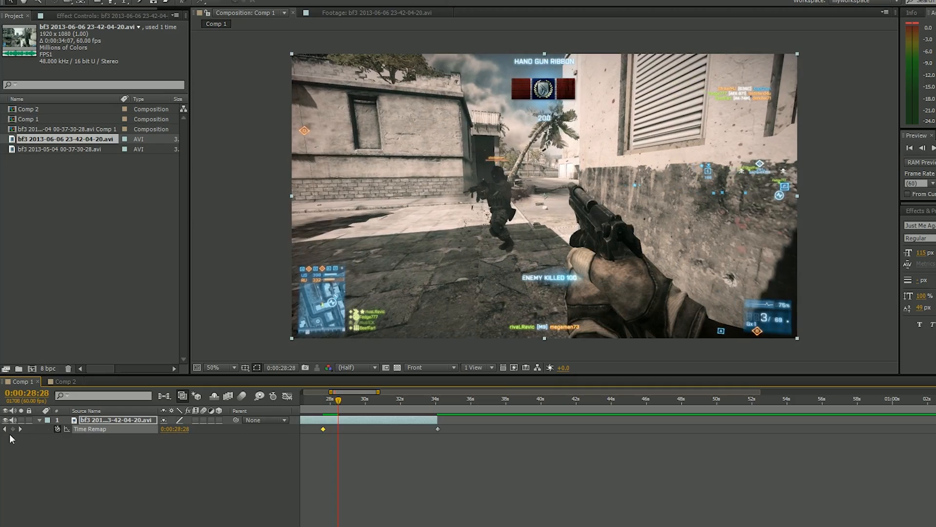
Add a time-remap keyframe at the kill and drag the later keyframe further right.
{"action": "left_click", "coordinate": [307, 400]}
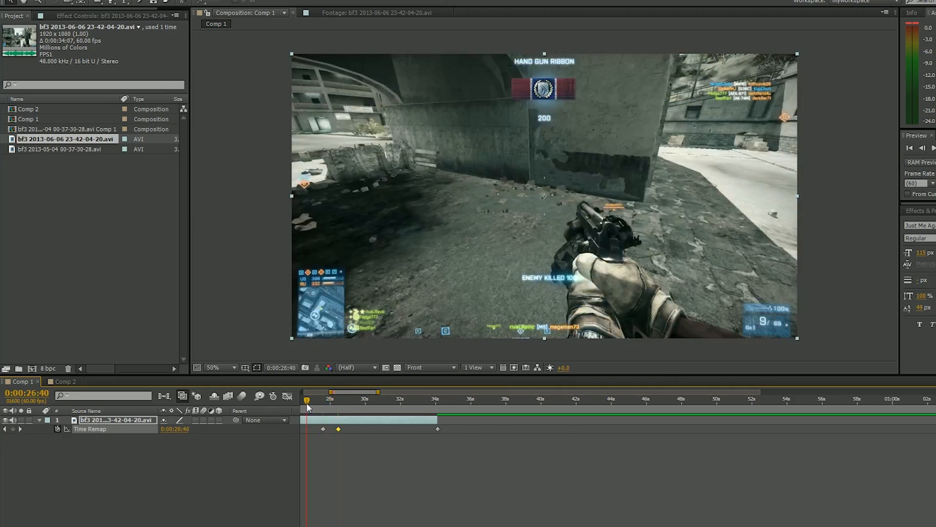
{"action": "left_click", "coordinate": [445, 398]}
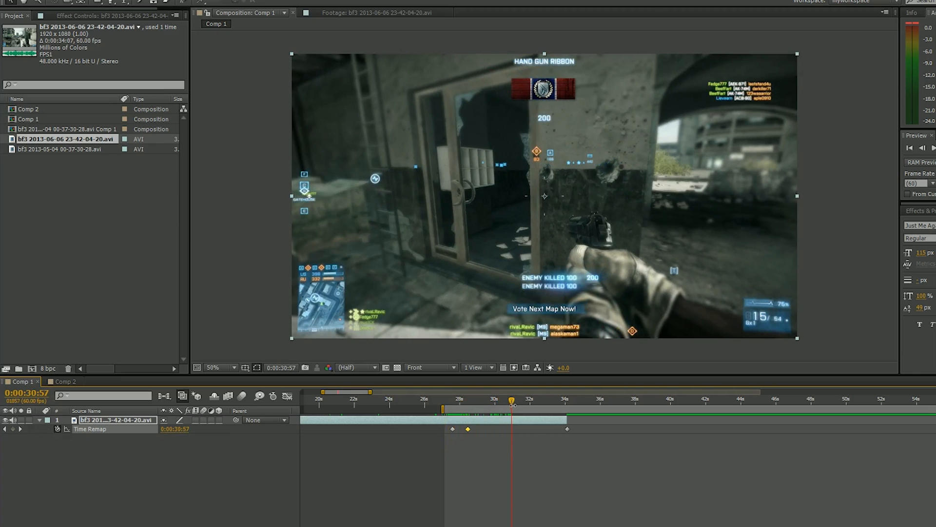
{"action": "left_click_drag", "start_coordinate": [513, 404], "coordinate": [485, 404]}
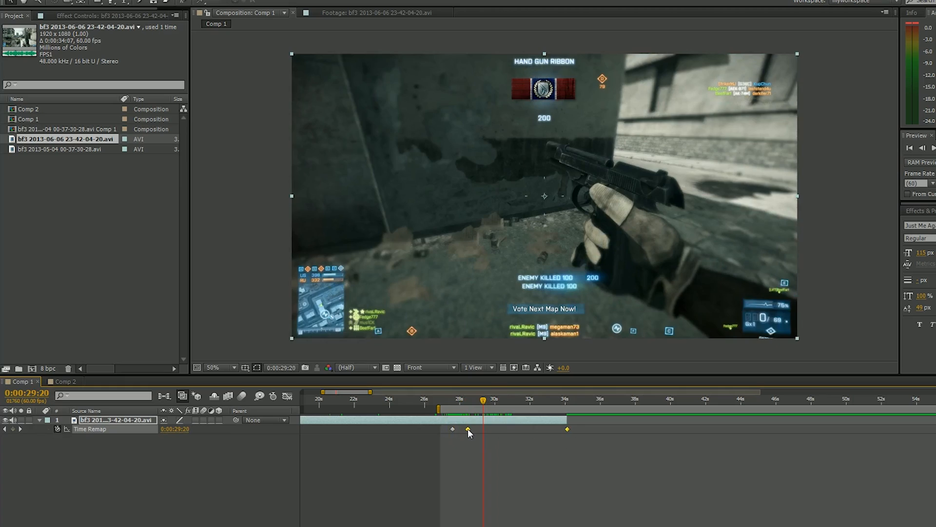
{"action": "left_click_drag", "start_coordinate": [482, 399], "coordinate": [543, 399]}
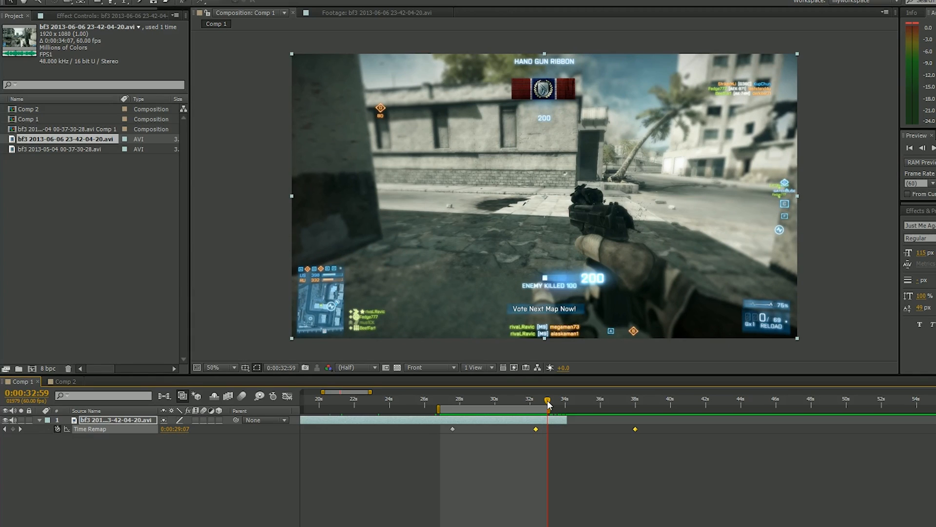
{"action": "mouse_move", "coordinate": [483, 421]}
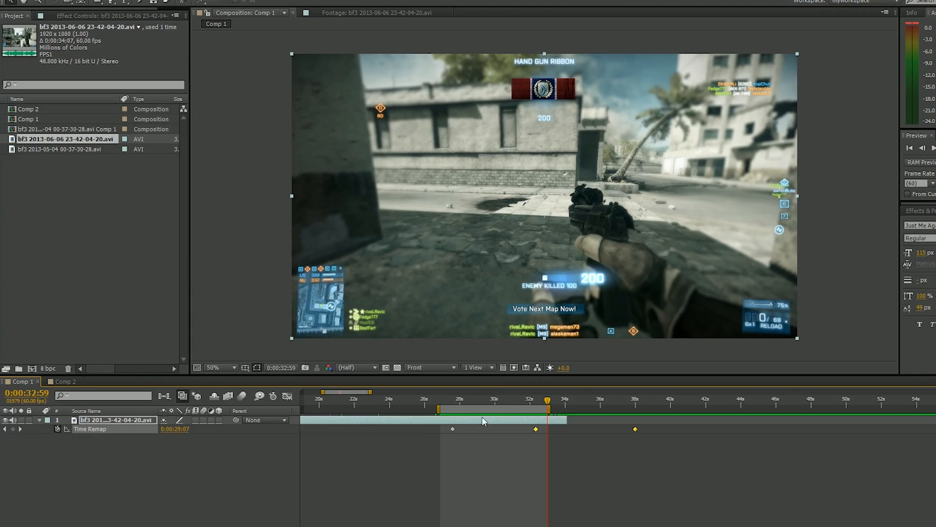
{"action": "mouse_move", "coordinate": [490, 424]}
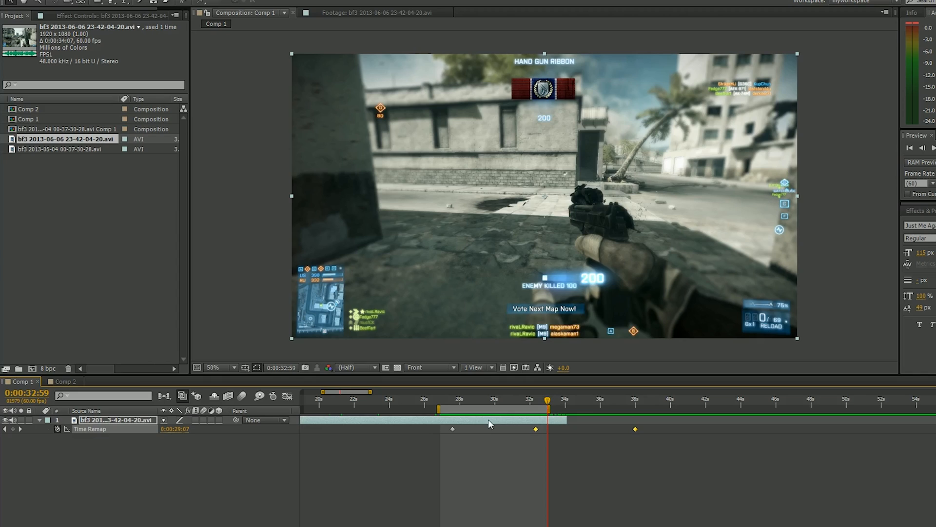
Set the remapped clip layer's frame blending to Pixel Motion.
{"action": "right_click", "coordinate": [490, 423]}
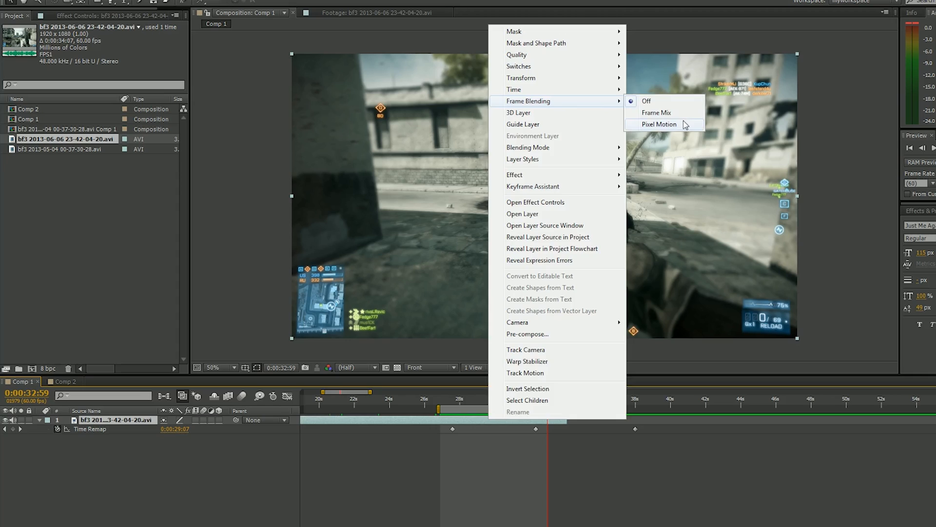
{"action": "left_click", "coordinate": [659, 124]}
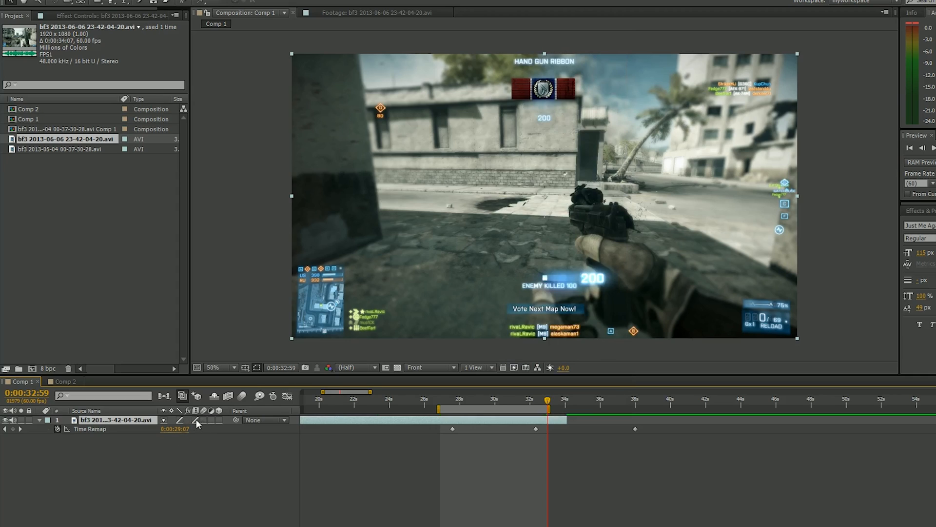
{"action": "mouse_move", "coordinate": [281, 430]}
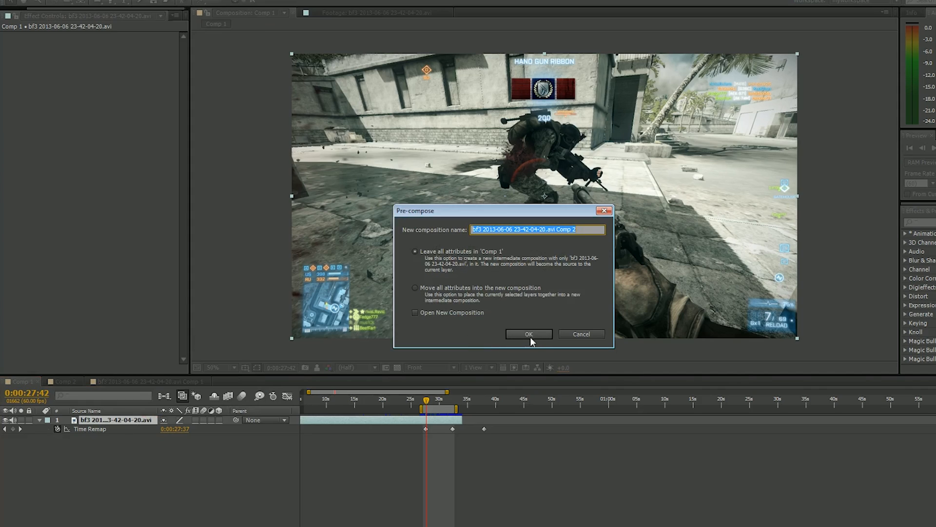
Pre-compose the clip into Comp 2, apply Twixtor Pro at 60 fps, and return to Comp 1.
{"action": "left_click", "coordinate": [528, 334]}
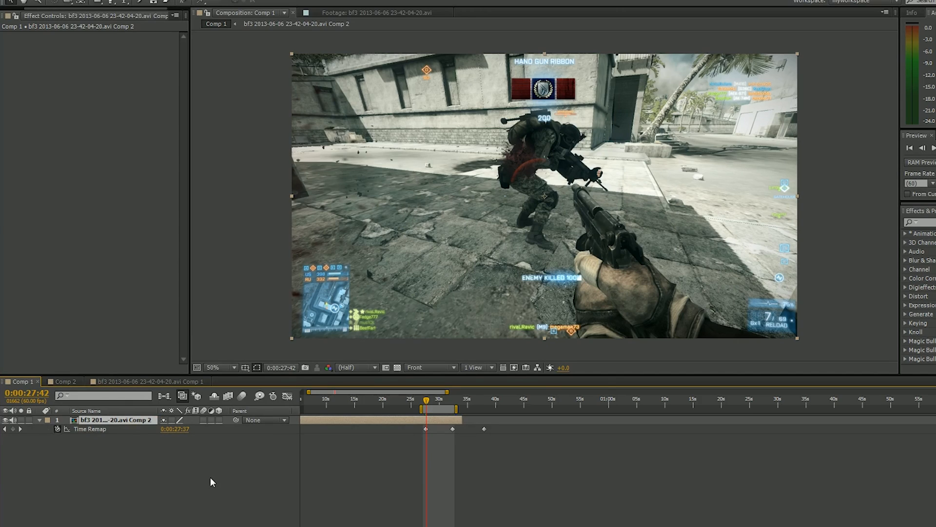
{"action": "mouse_move", "coordinate": [185, 471]}
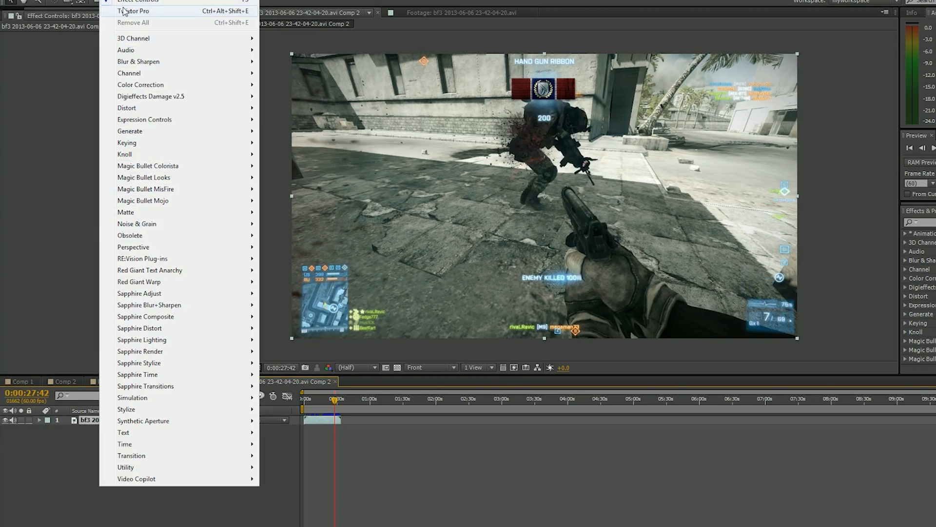
{"action": "left_click", "coordinate": [136, 11]}
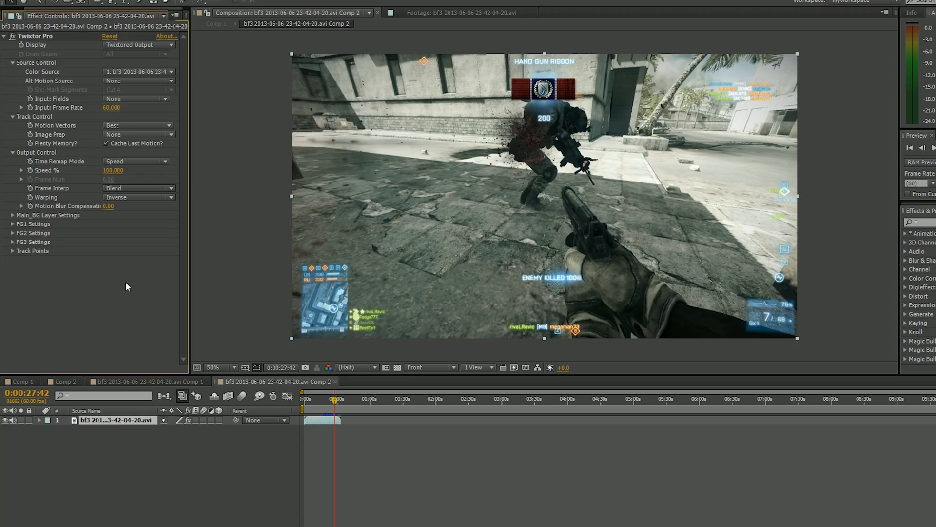
{"action": "mouse_move", "coordinate": [59, 302]}
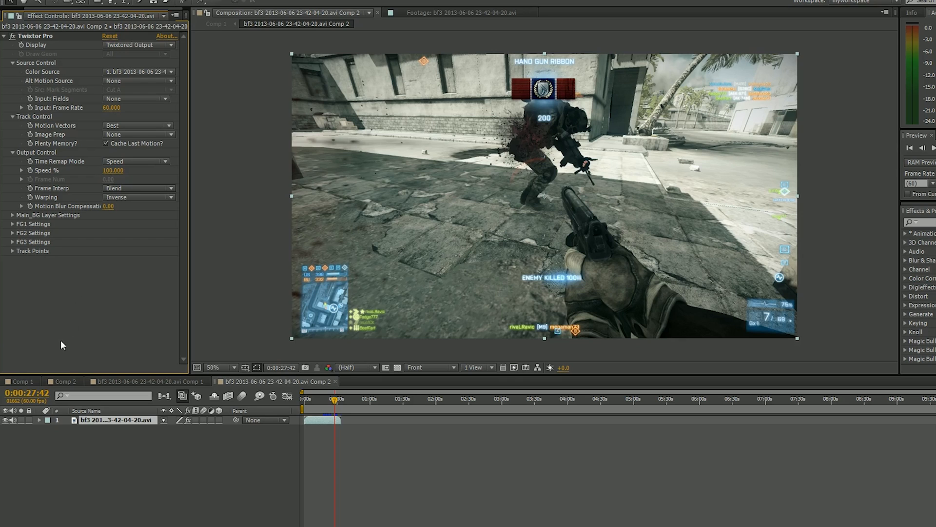
{"action": "left_click", "coordinate": [23, 381]}
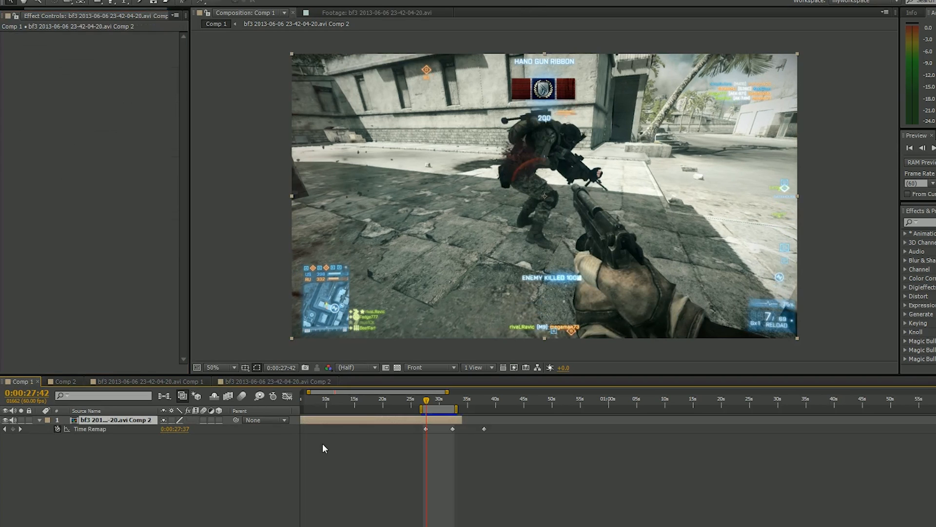